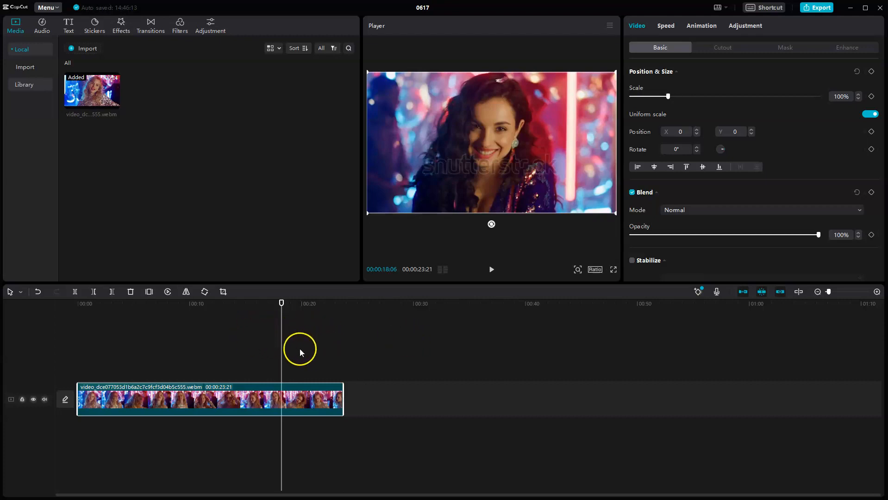
pyautogui.moveTo(167, 360)
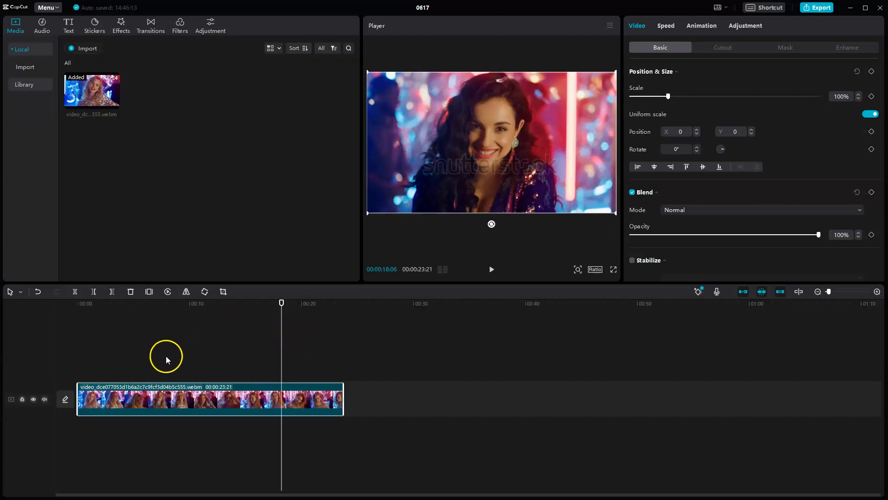
pyautogui.moveTo(160, 403)
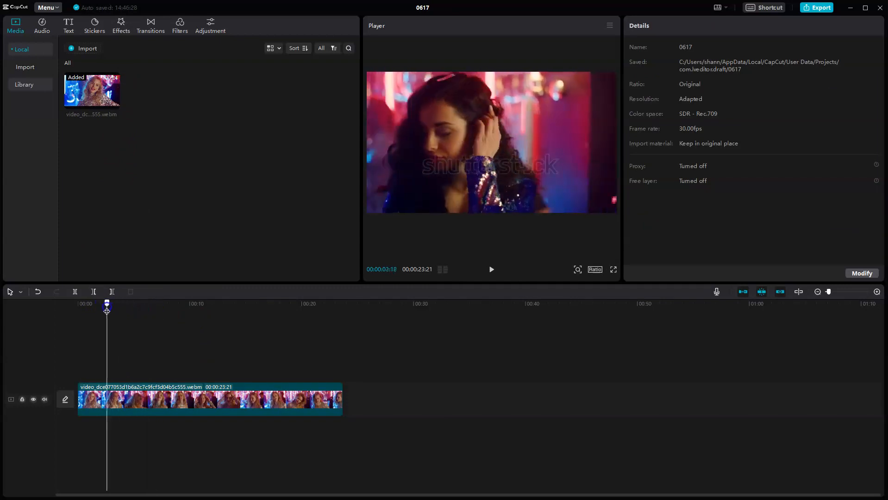
# - Select the video clip and add a Scale keyframe at 100% near its start
pyautogui.click(209, 399)
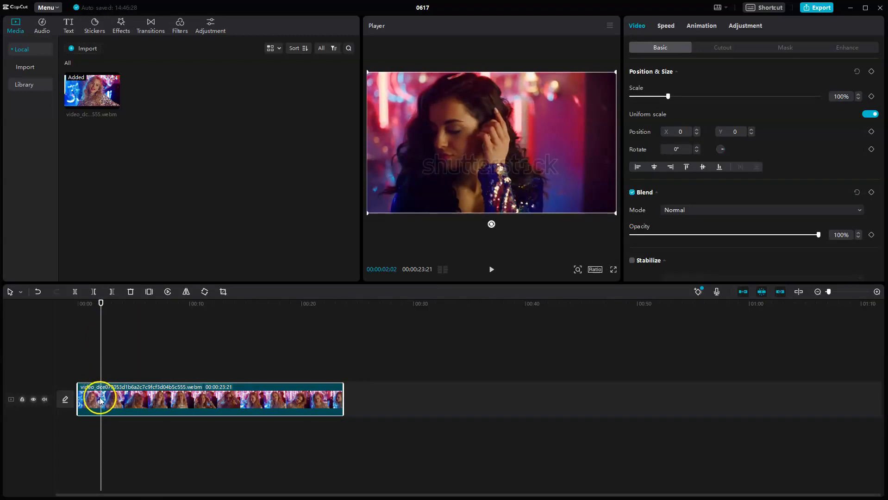
pyautogui.moveTo(815, 146)
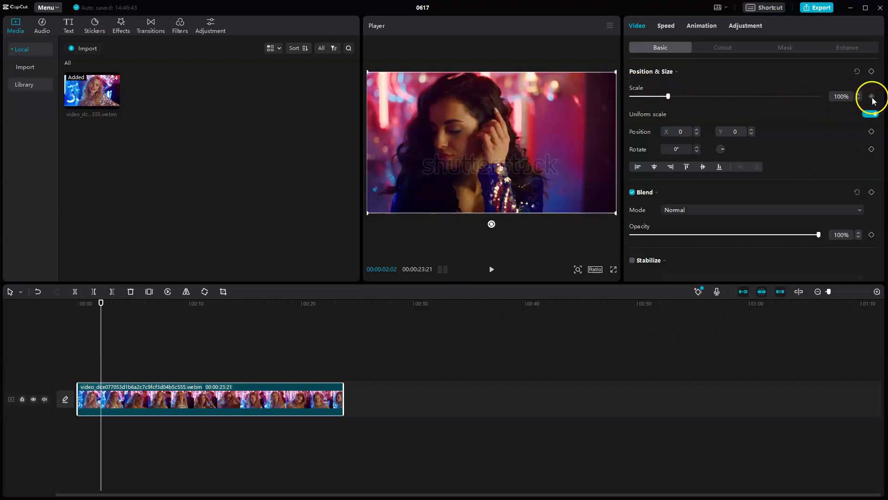
pyautogui.moveTo(872, 96)
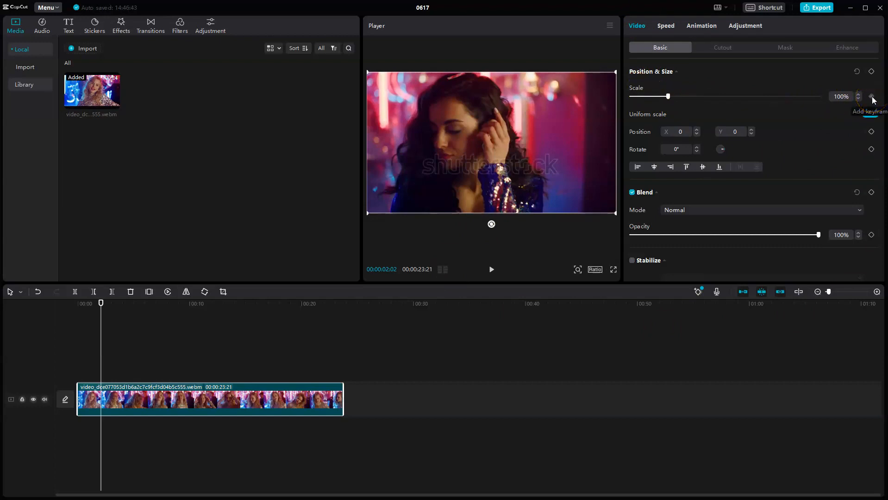
pyautogui.click(871, 97)
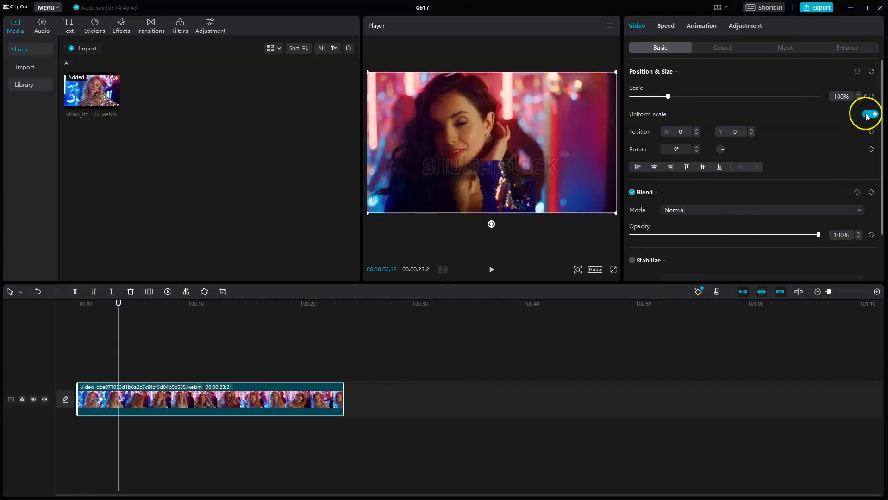
# - Enlarge the clip's scale to 153% a few seconds later to zoom in
pyautogui.moveTo(669, 96); pyautogui.dragTo(675, 96)
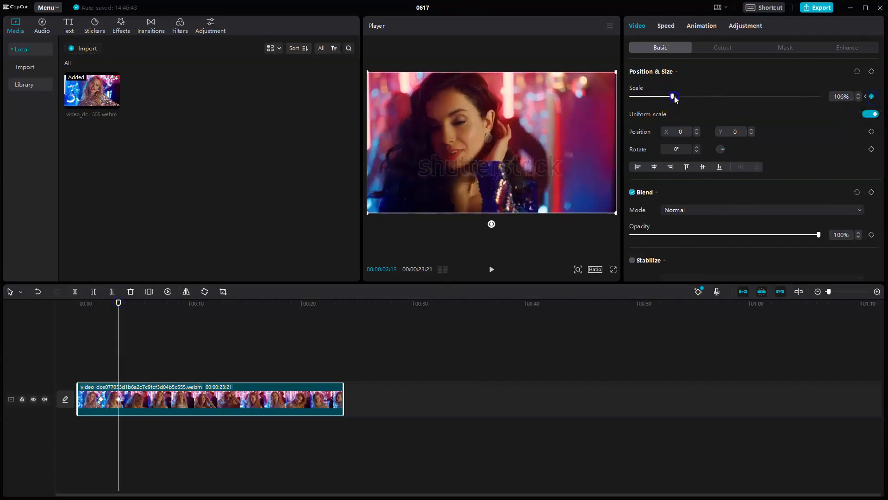
pyautogui.moveTo(675, 96); pyautogui.dragTo(681, 96)
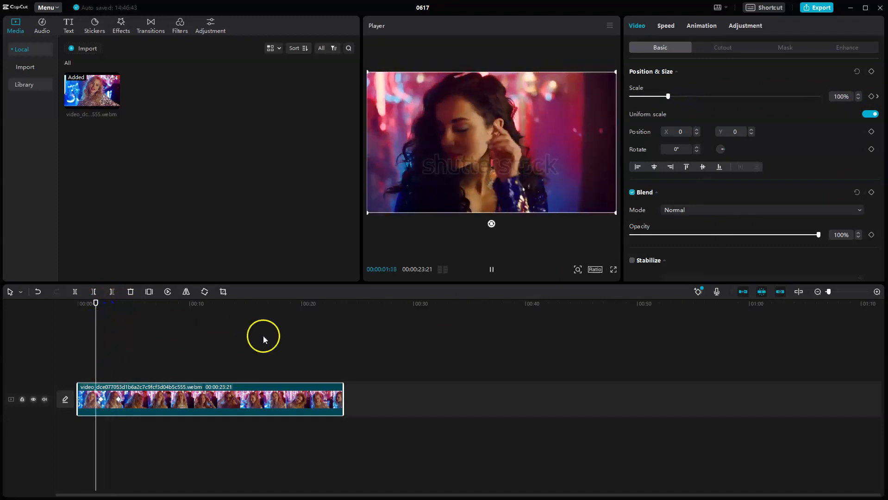
pyautogui.moveTo(669, 97); pyautogui.dragTo(688, 96)
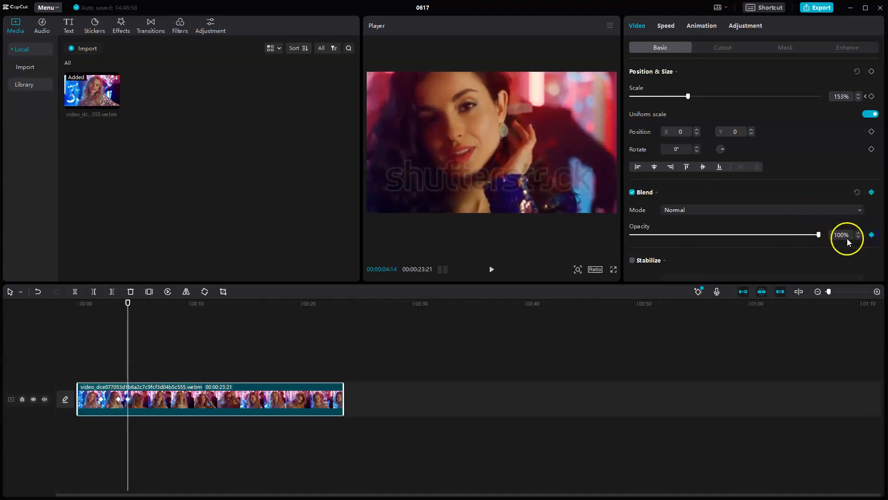
# - Dim the clip's opacity to 21% near its start, around two seconds
pyautogui.moveTo(817, 234); pyautogui.dragTo(669, 234)
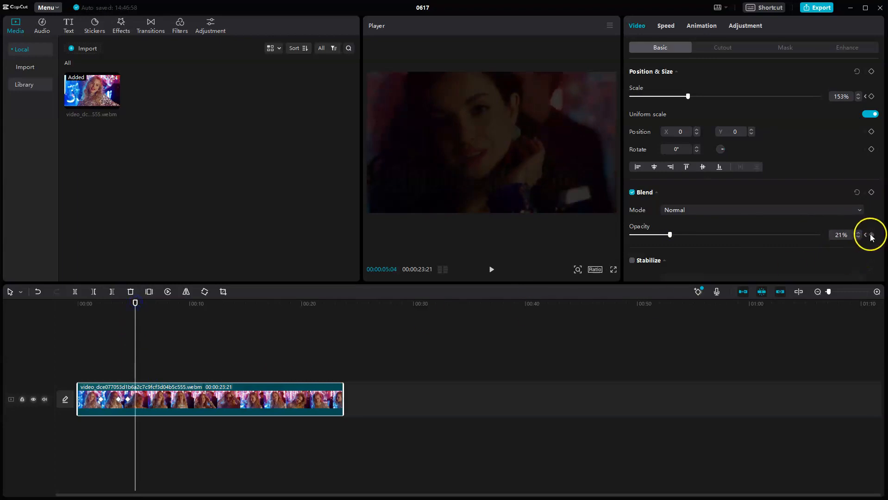
pyautogui.moveTo(670, 234); pyautogui.dragTo(715, 235)
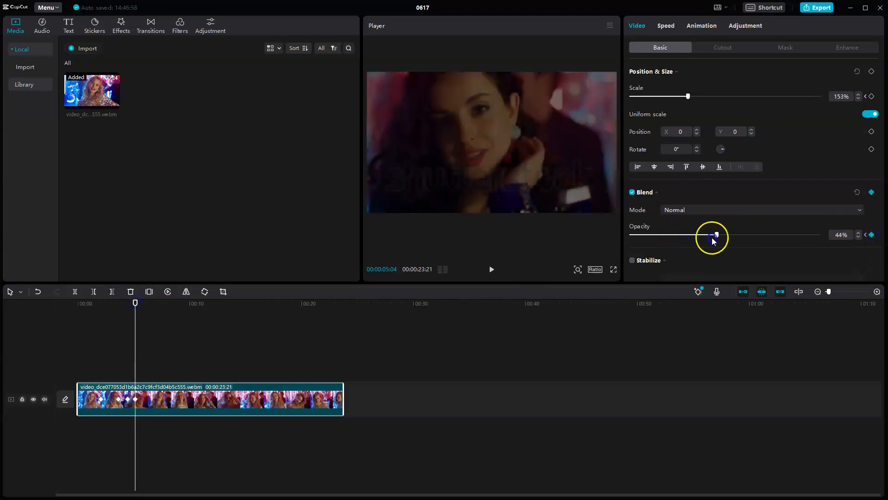
pyautogui.moveTo(715, 234); pyautogui.dragTo(668, 234)
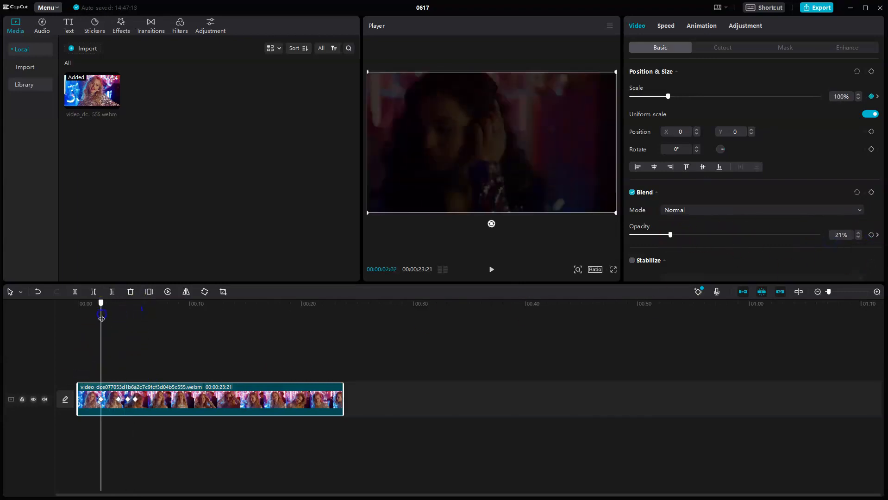
pyautogui.click(491, 269)
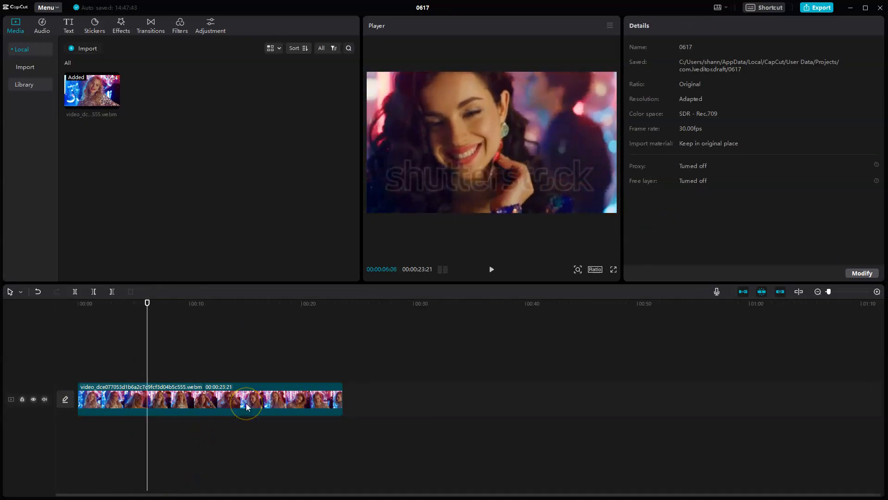
pyautogui.moveTo(221, 308)
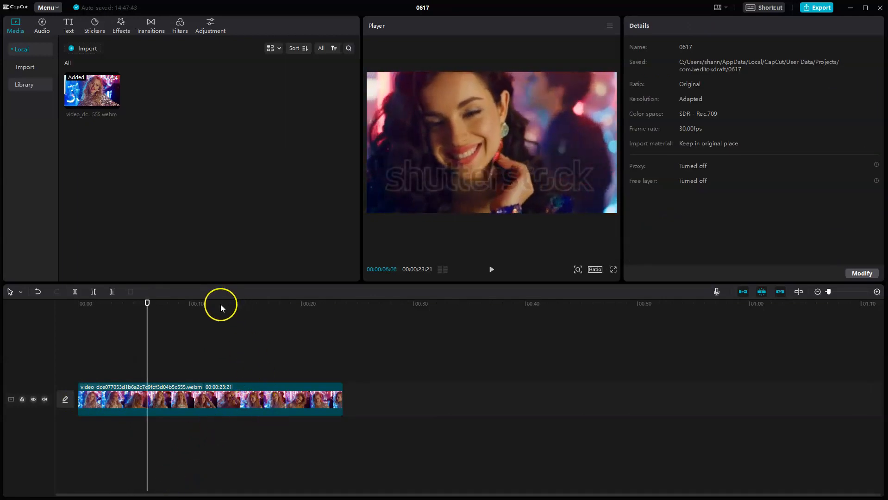